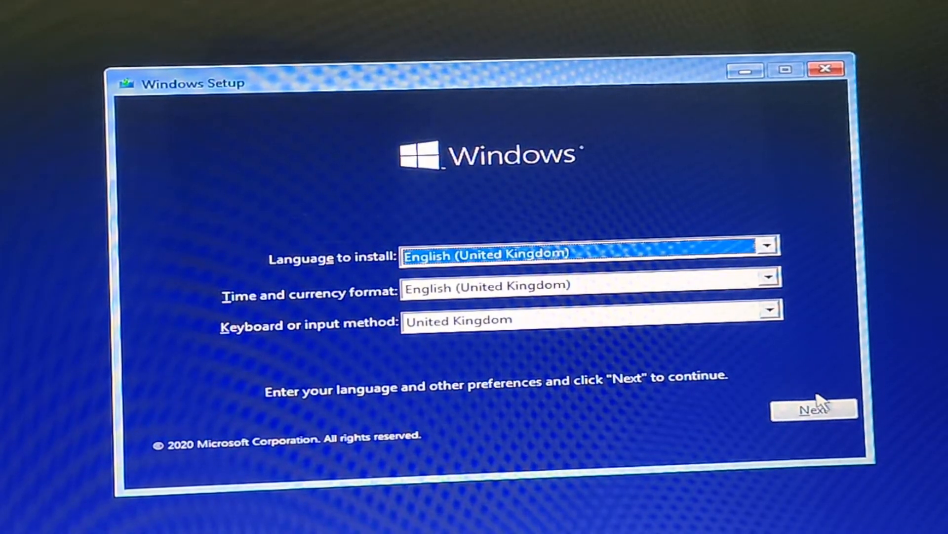
# Step: Accept the English (United Kingdom) language, time format and keyboard settings and continue
pyautogui.click(814, 407)
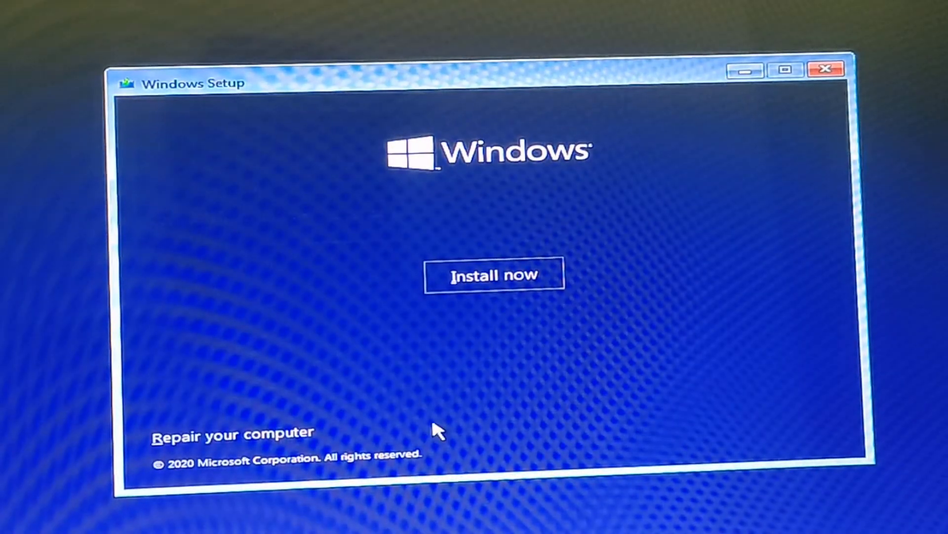
pyautogui.moveTo(275, 441)
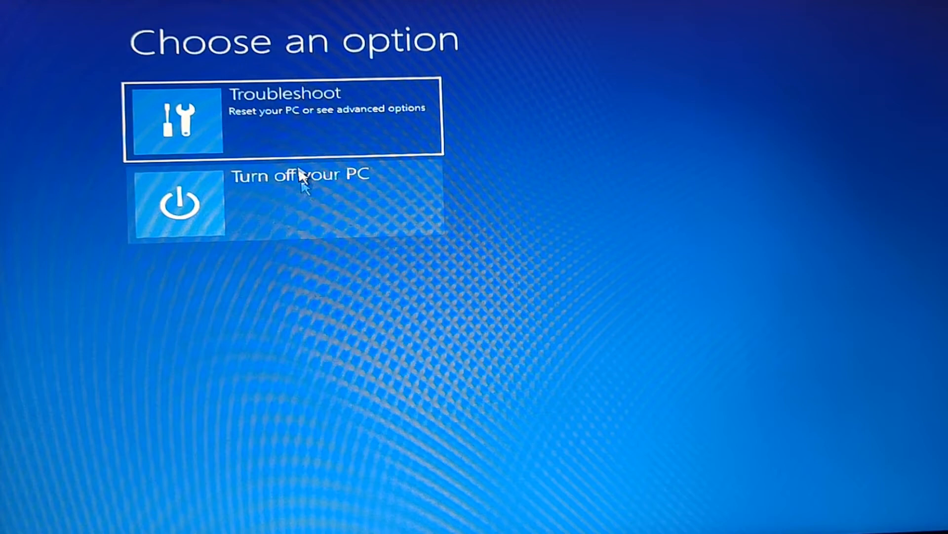
# Step: Go through Troubleshoot to Advanced options and launch Start-up Repair
pyautogui.click(284, 116)
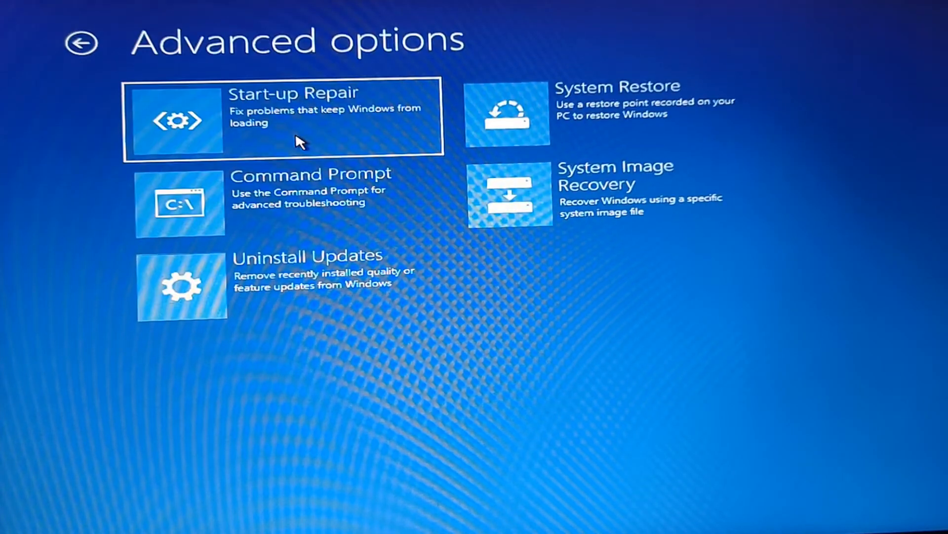
pyautogui.moveTo(396, 212)
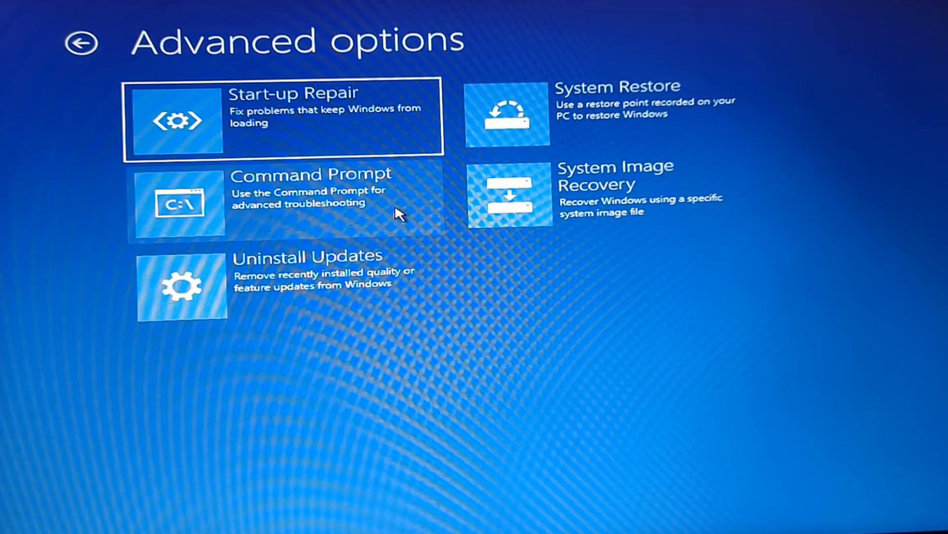
pyautogui.moveTo(309, 130)
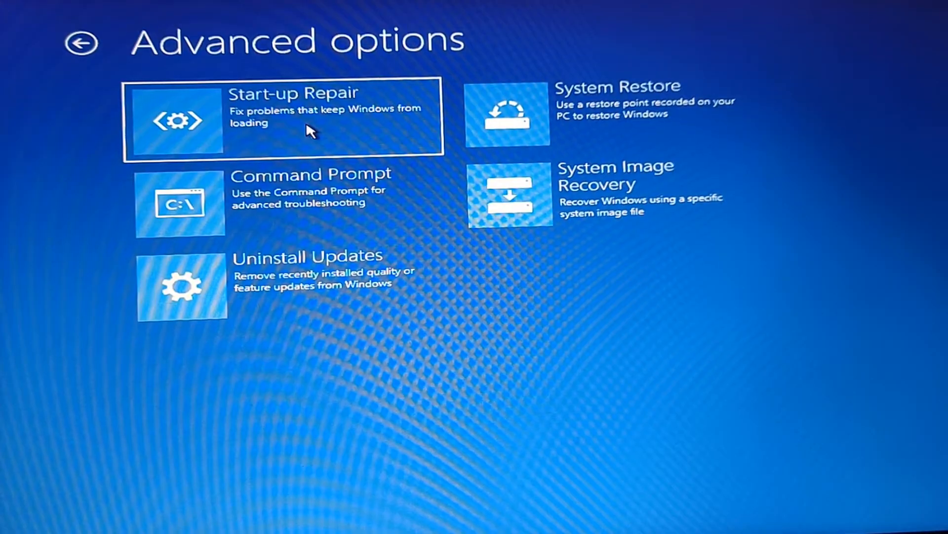
pyautogui.click(285, 116)
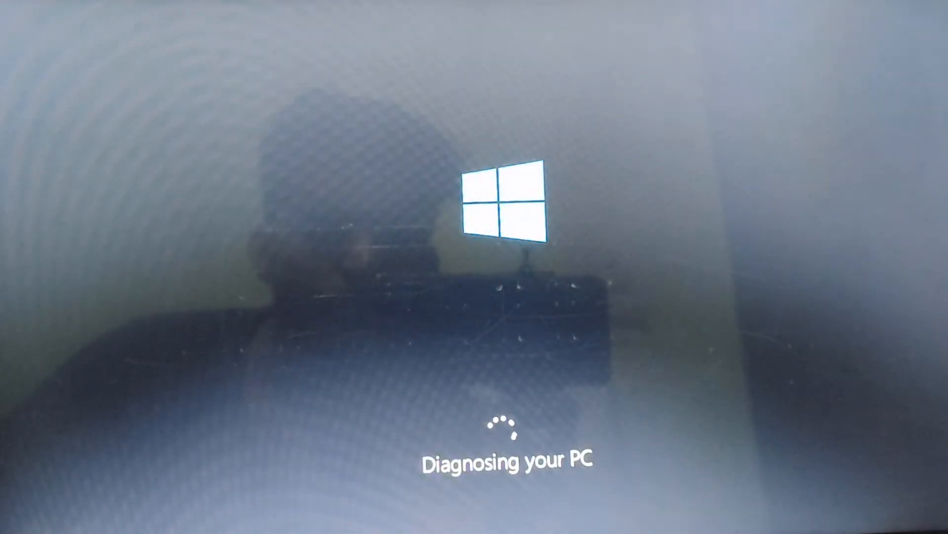